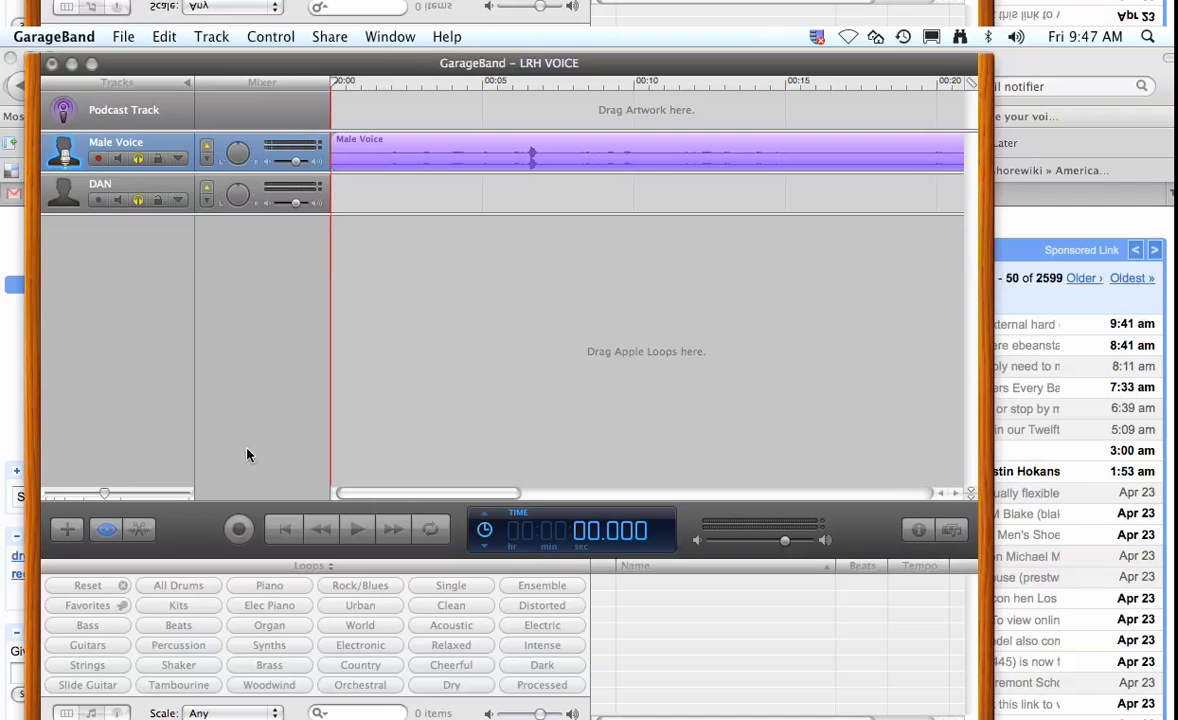
Filter the loop library to electronic drum loops, including Electro Beat 01.
left_click(356, 528)
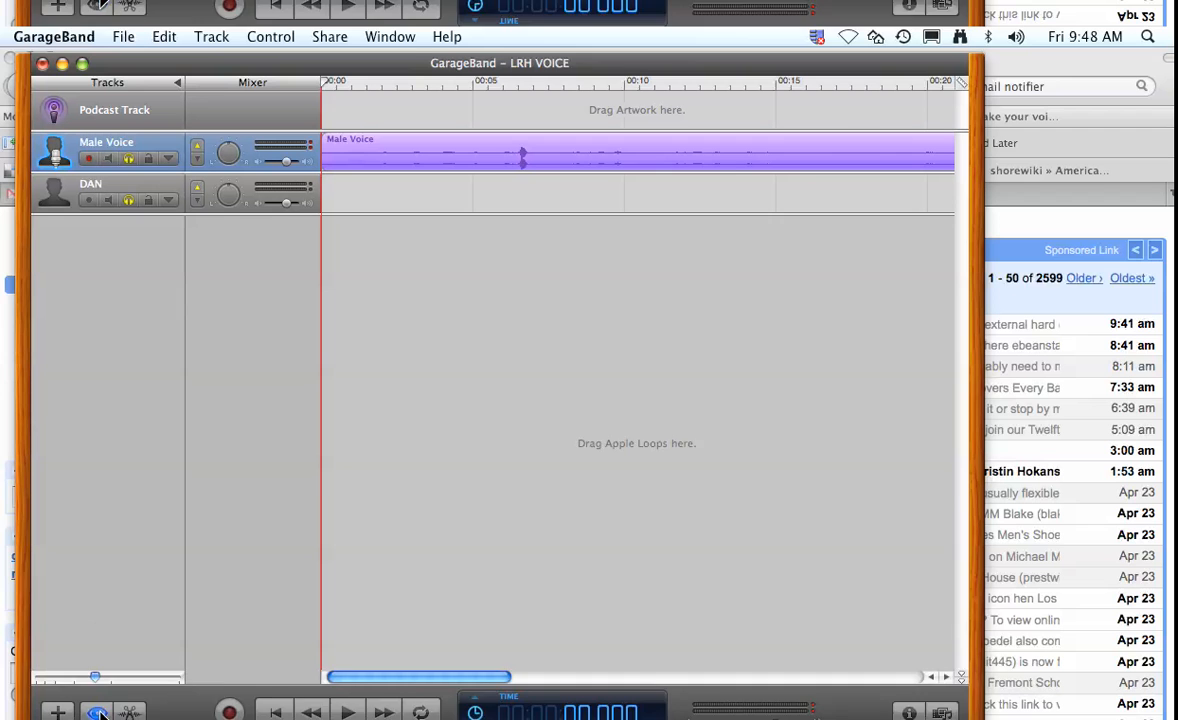
left_click(96, 712)
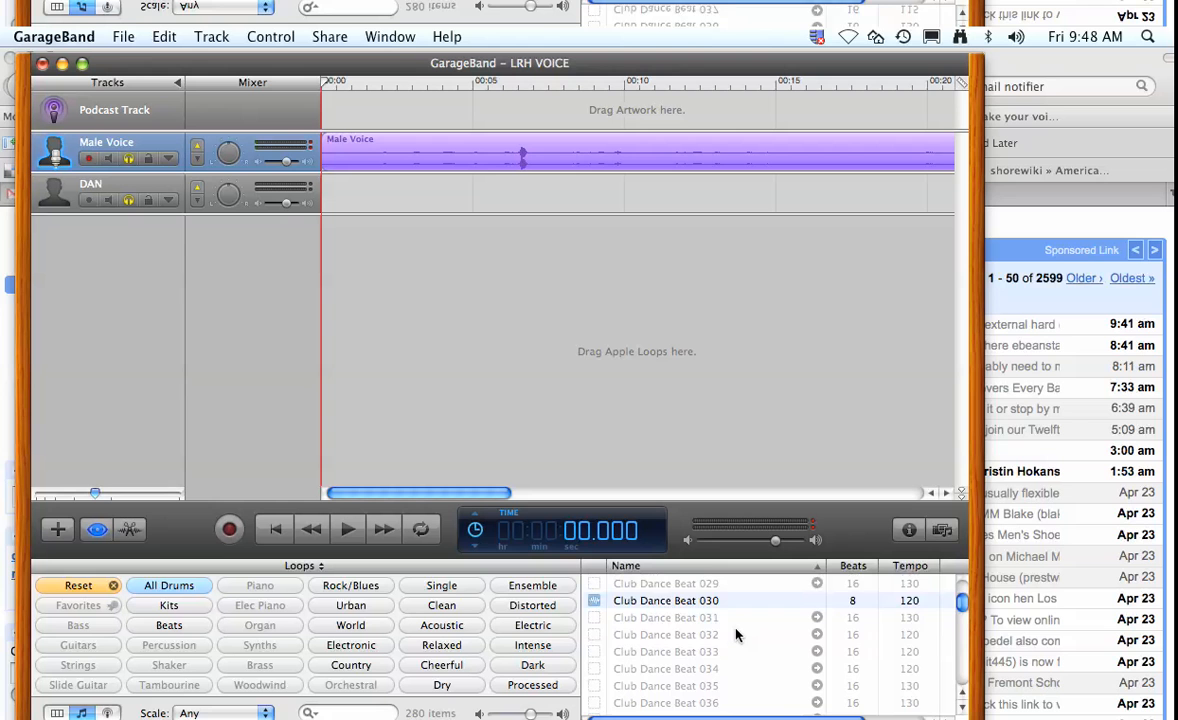
left_click(532, 624)
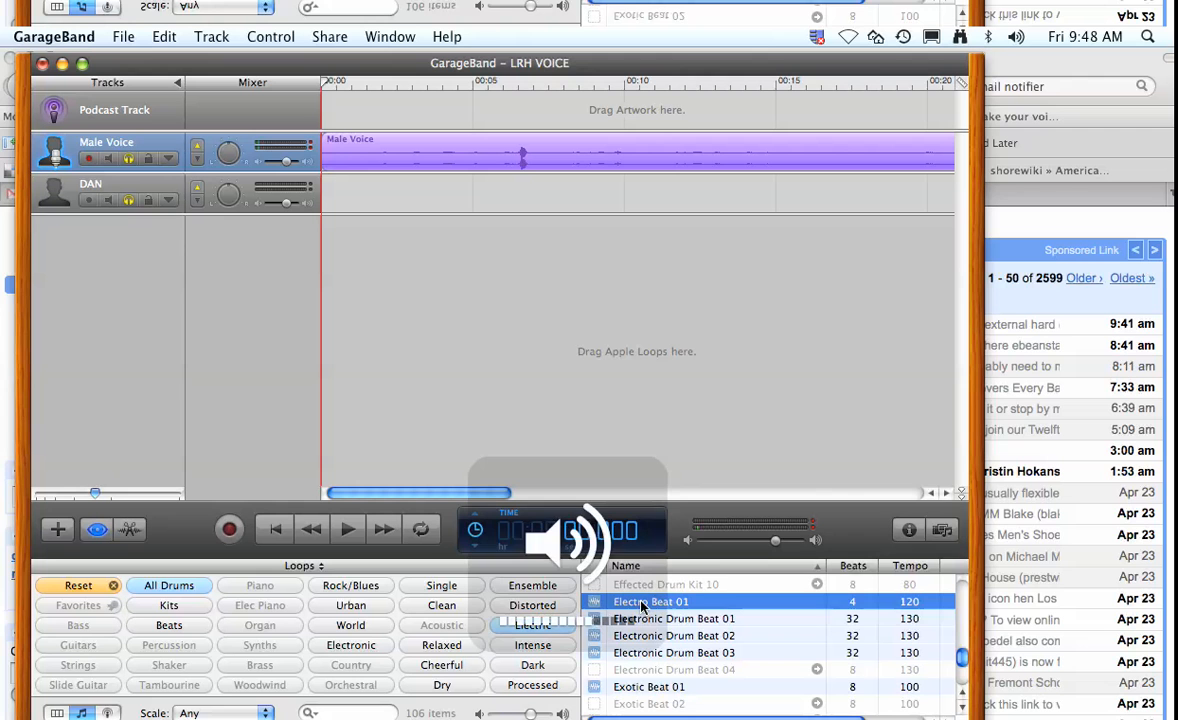
Place Electro Beat 01 on a new Beats track and loop it along the timeline.
left_click_drag(652, 600, 364, 192)
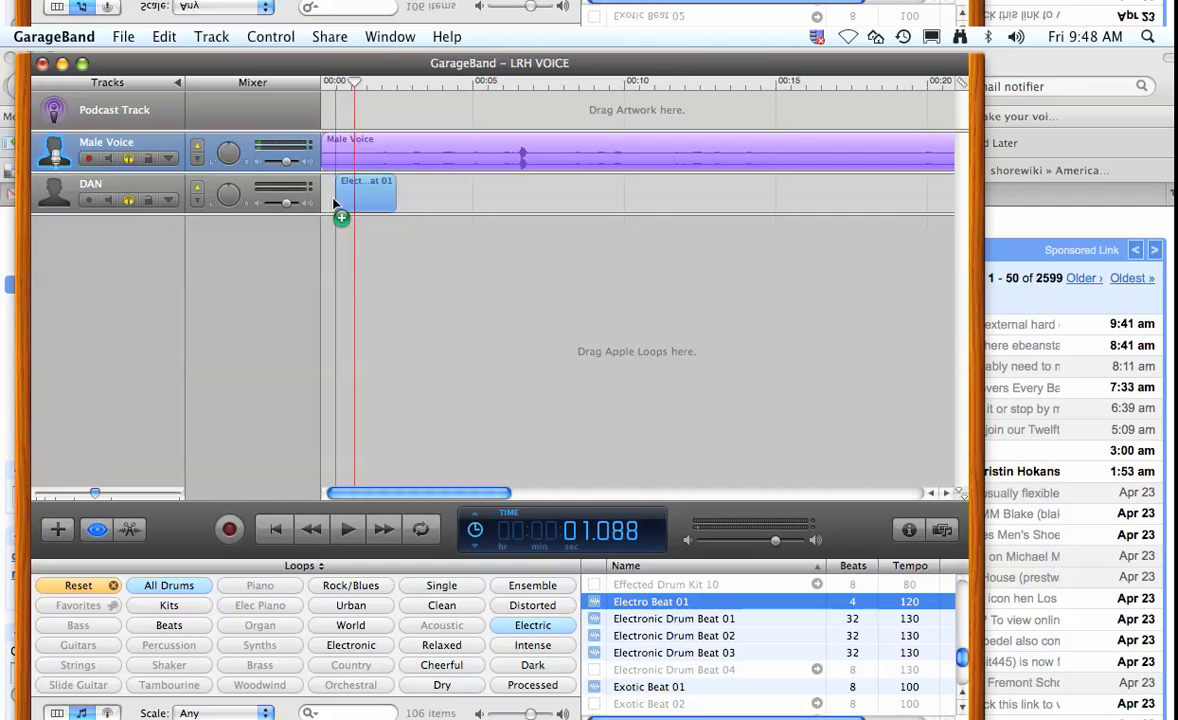
left_click_drag(652, 600, 638, 236)
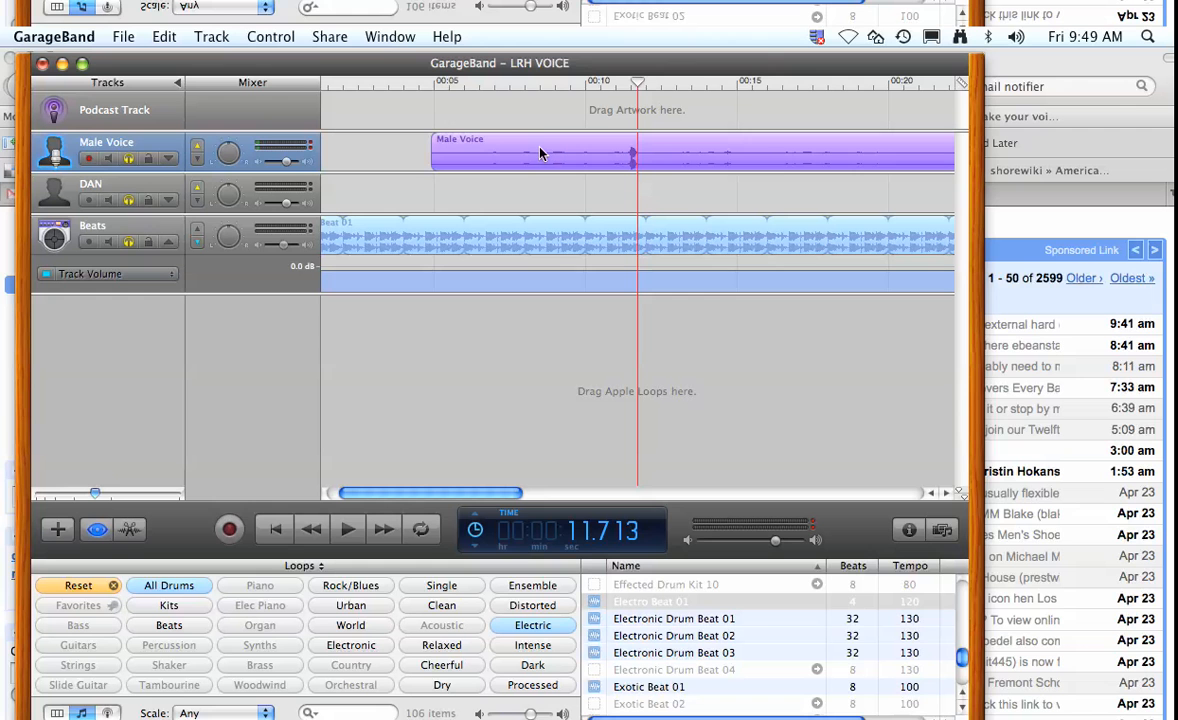
mouse_move(516, 160)
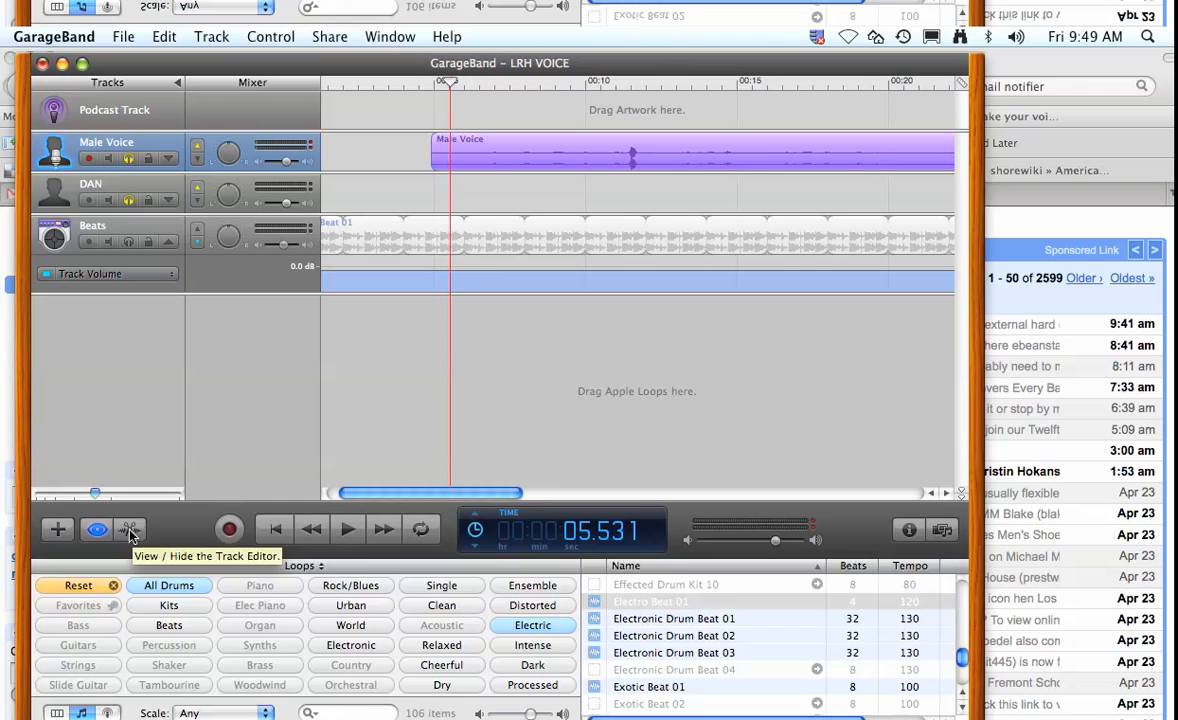
Copy part of the Male Voice region and paste it onto the DAN track.
left_click(130, 528)
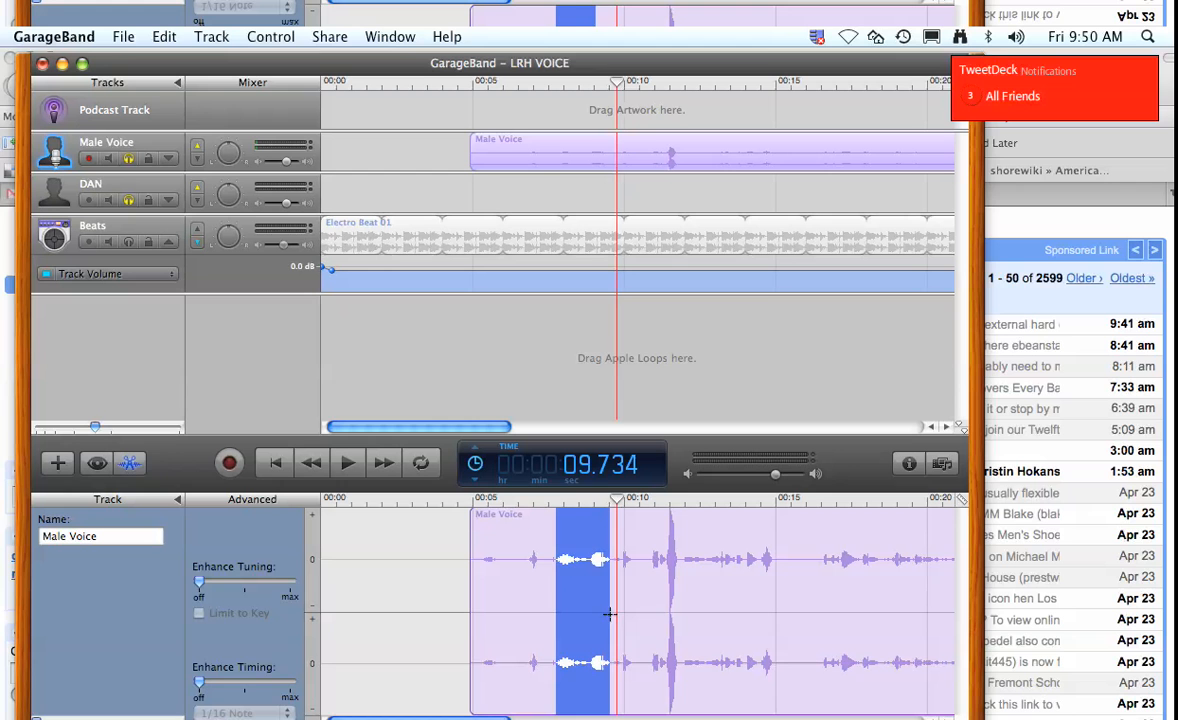
left_click(90, 192)
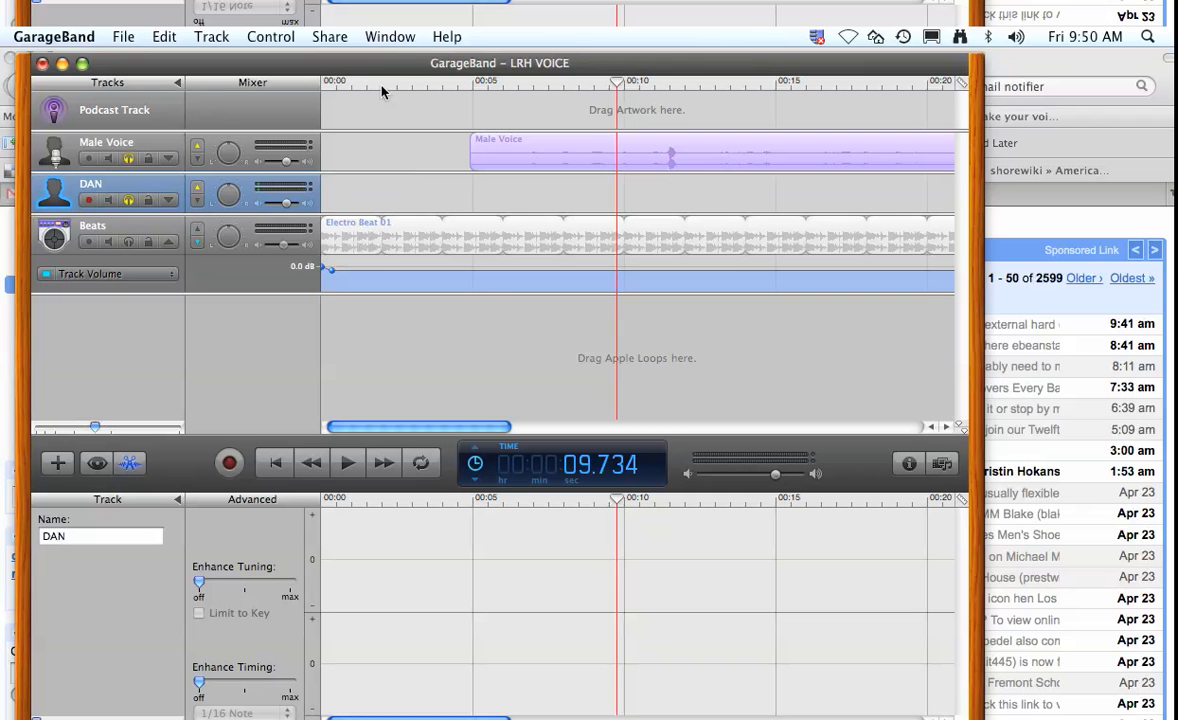
left_click(348, 462)
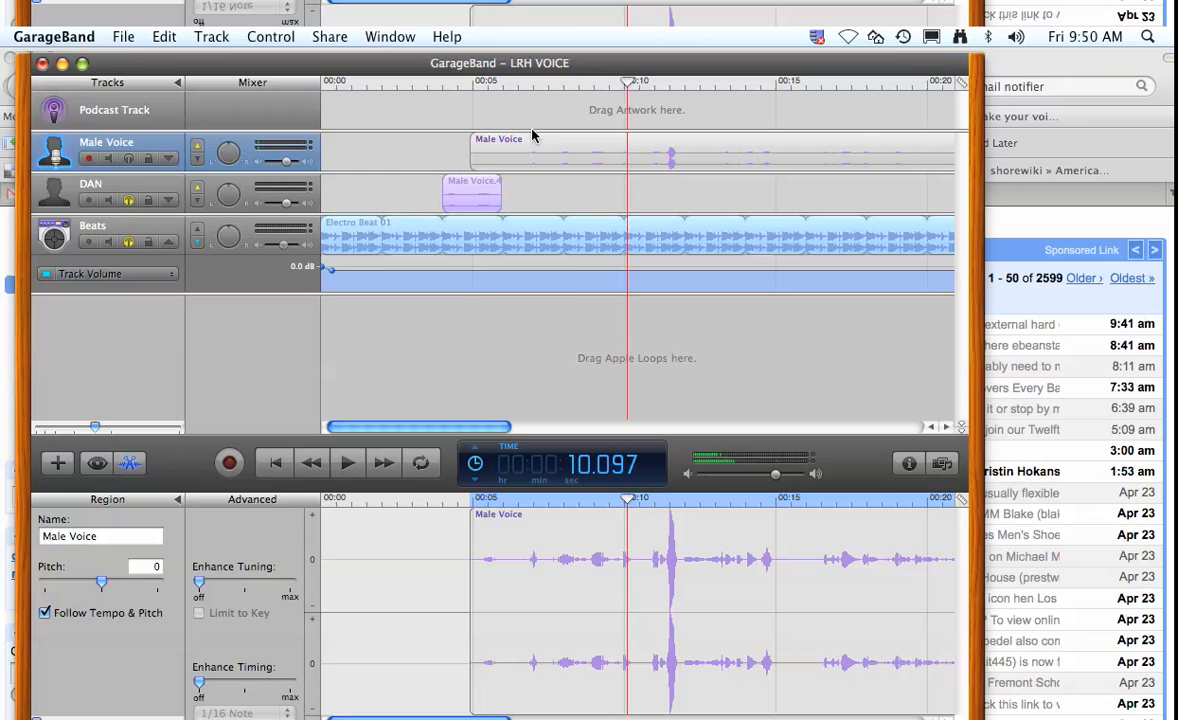
Paste the copied Male Voice clip repeatedly at evenly spaced points along the DAN track.
left_click(348, 462)
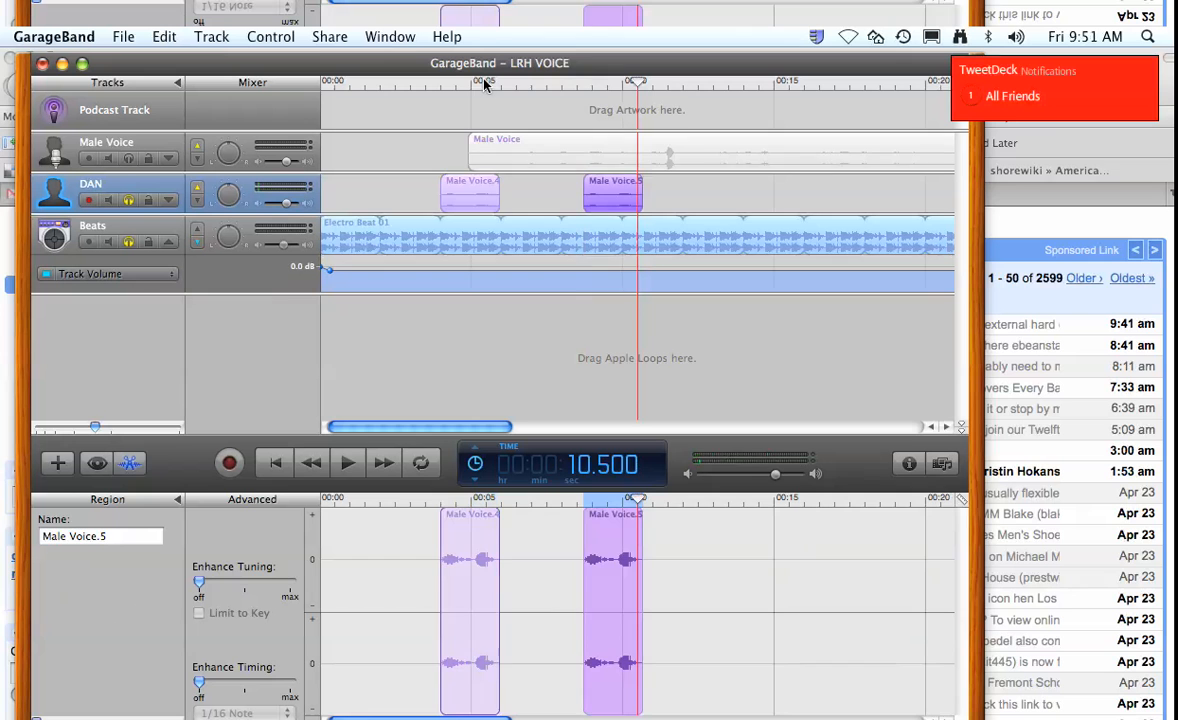
left_click(348, 462)
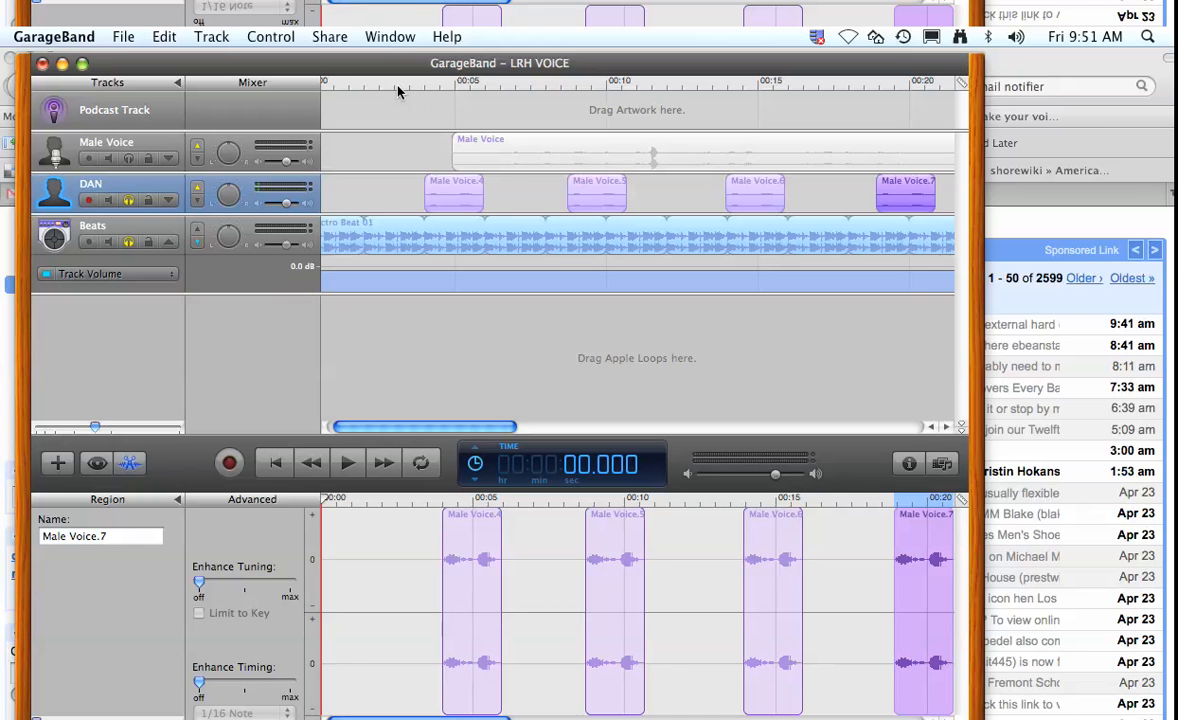
left_click(348, 462)
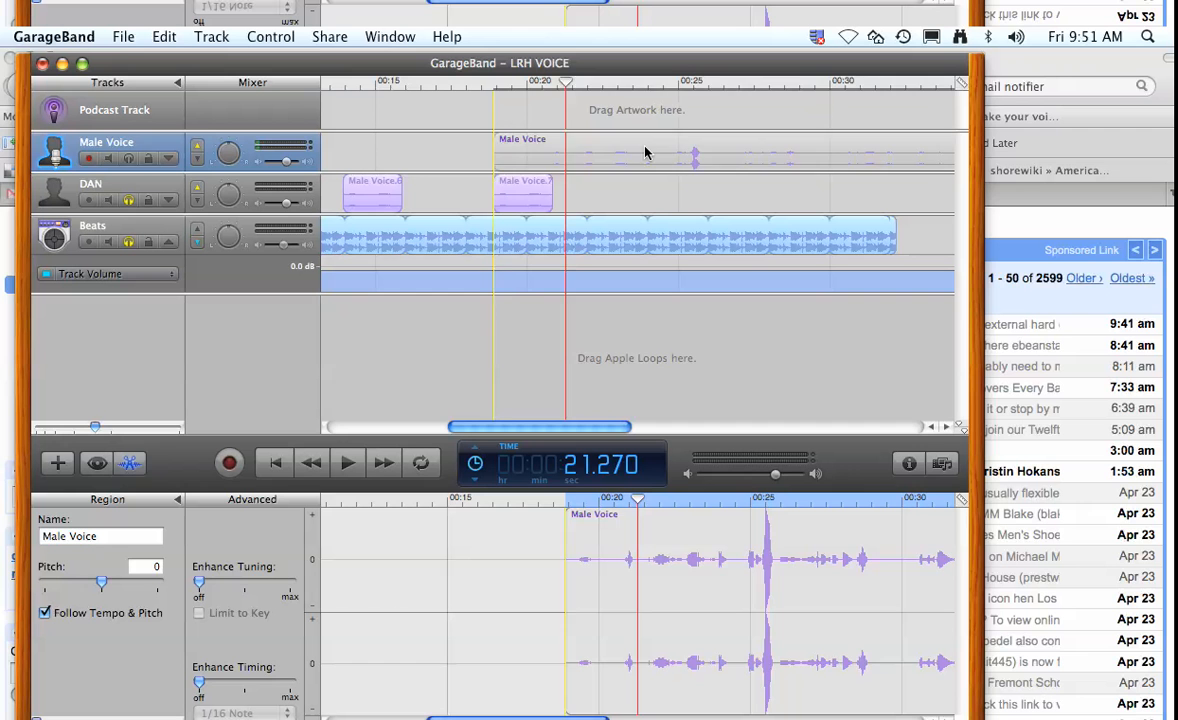
left_click(348, 462)
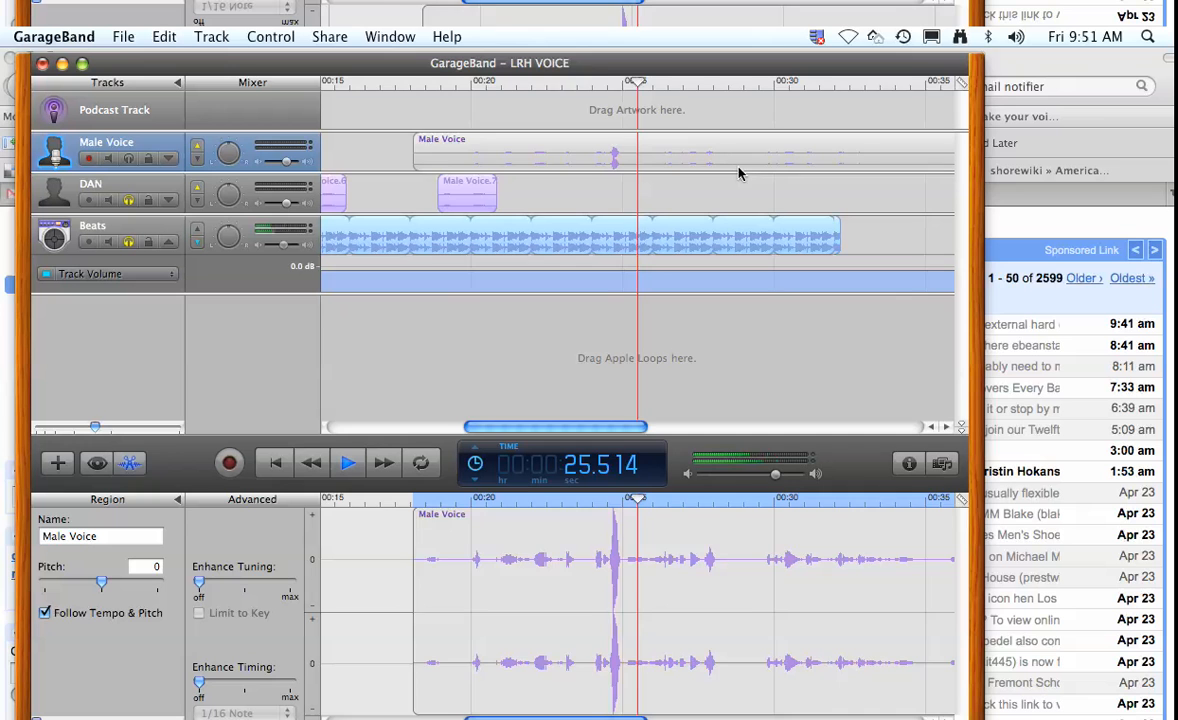